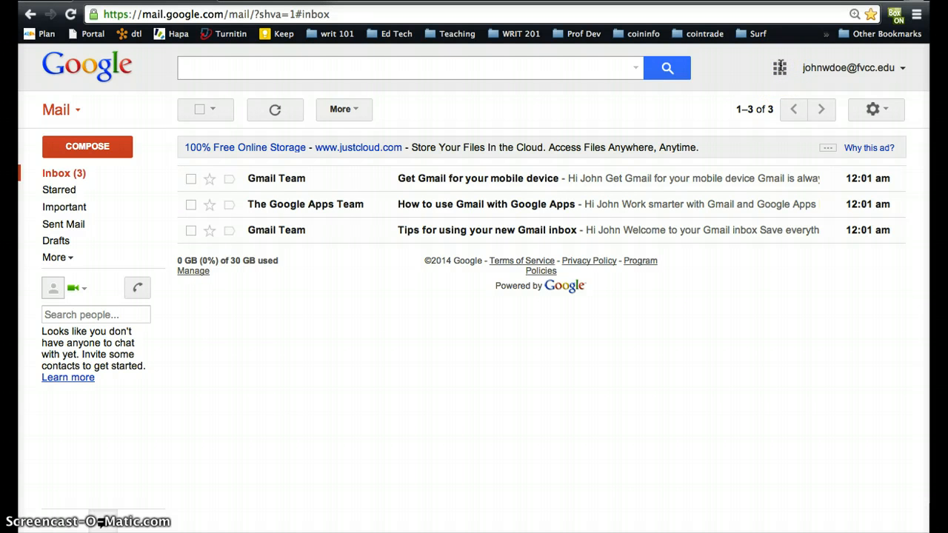
Step: Launch Blogger from Gmail's Google apps list under More
{"action": "left_click", "coordinate": [779, 68]}
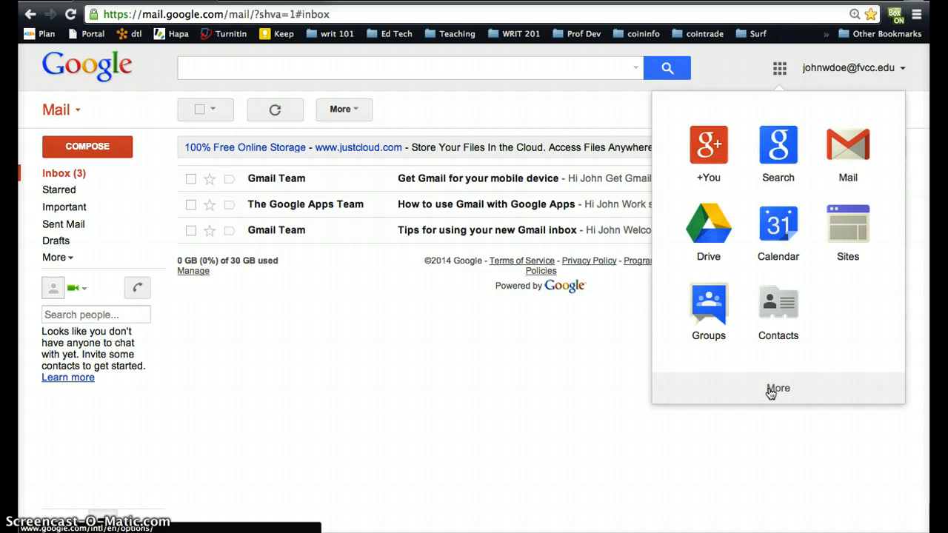
{"action": "left_click", "coordinate": [778, 388]}
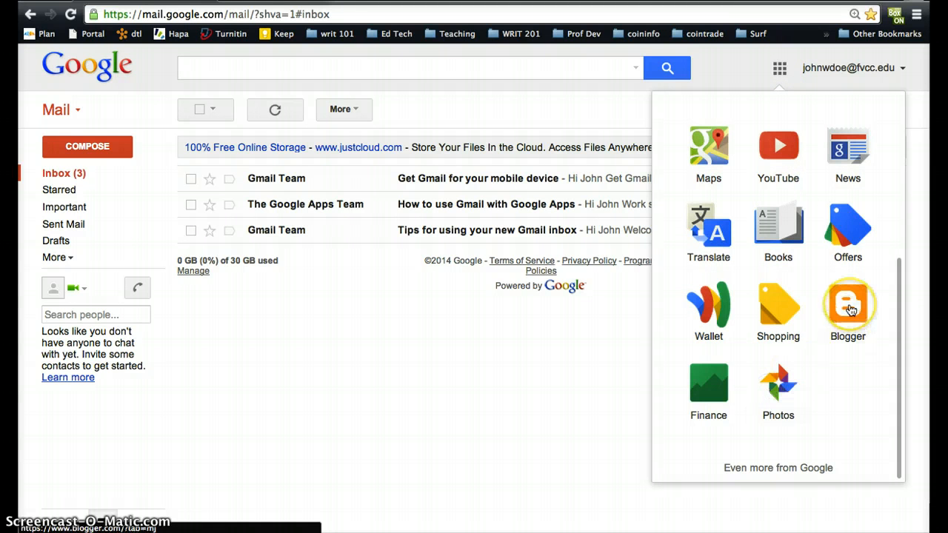
{"action": "left_click", "coordinate": [848, 305]}
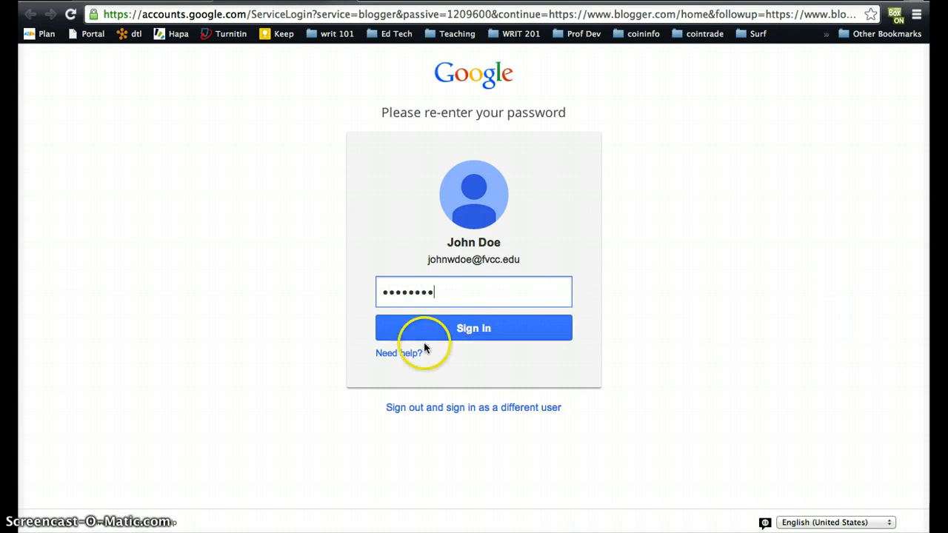
Step: Submit the re-entered account password to sign in to Blogger
{"action": "left_click", "coordinate": [473, 329]}
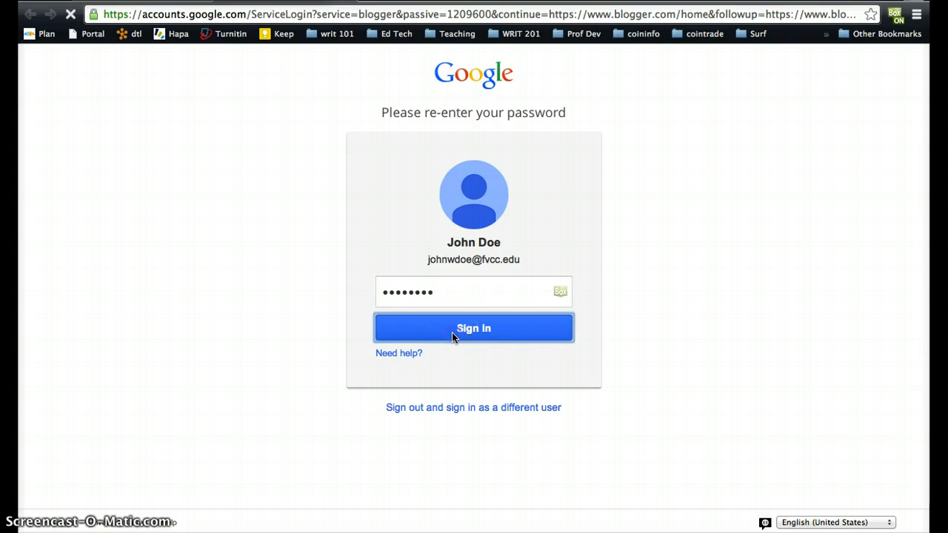
{"action": "left_click", "coordinate": [474, 328]}
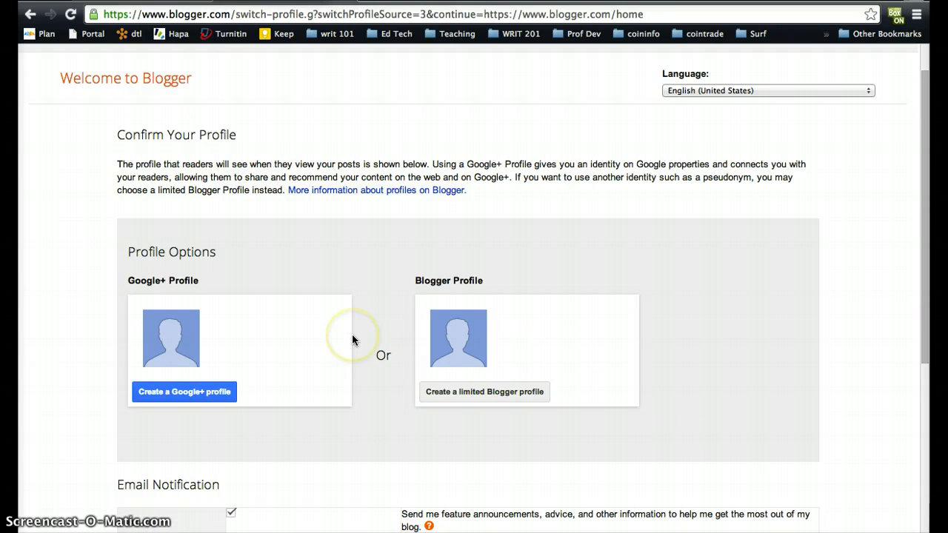
Step: Create a limited Blogger profile with display name 'John' and continue to the dashboard
{"action": "scroll", "scroll_direction": "down", "scroll_amount": 3}
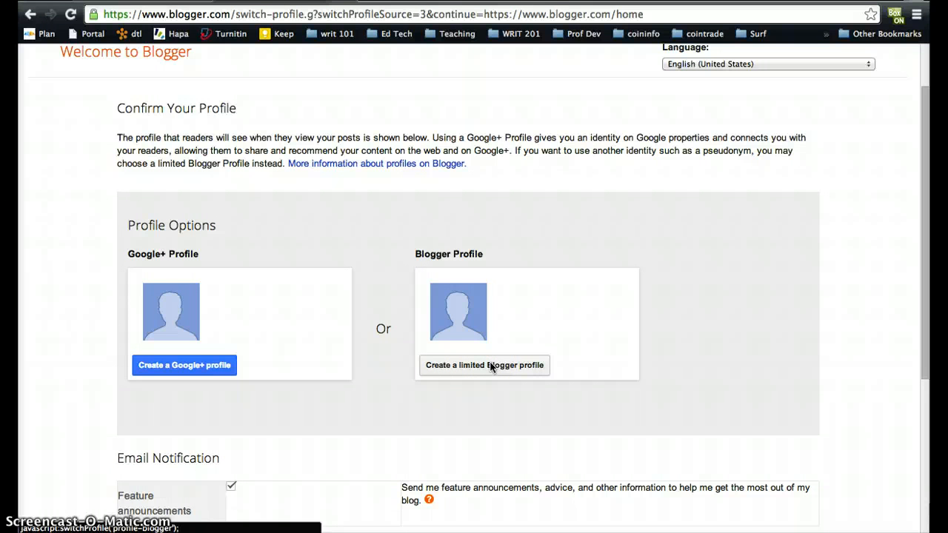
{"action": "left_click", "coordinate": [484, 364]}
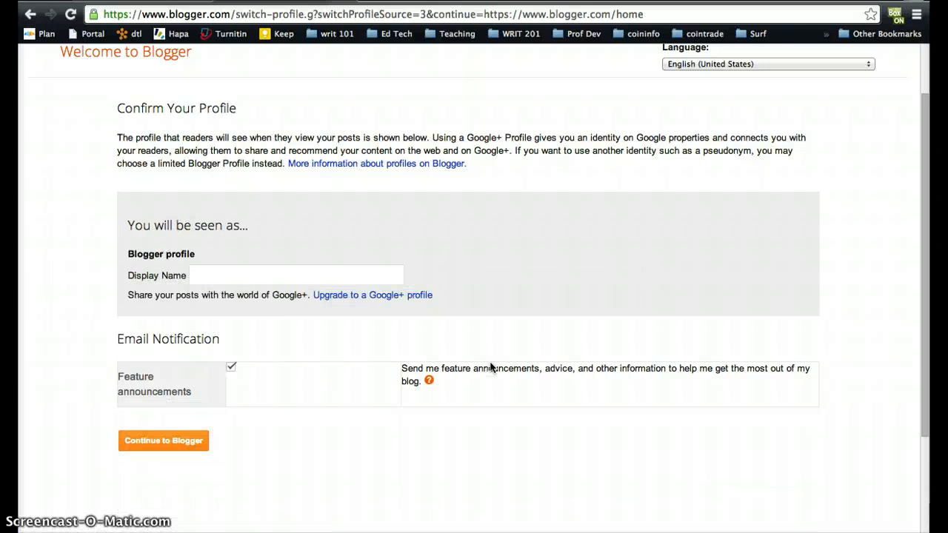
{"action": "left_click", "coordinate": [296, 274]}
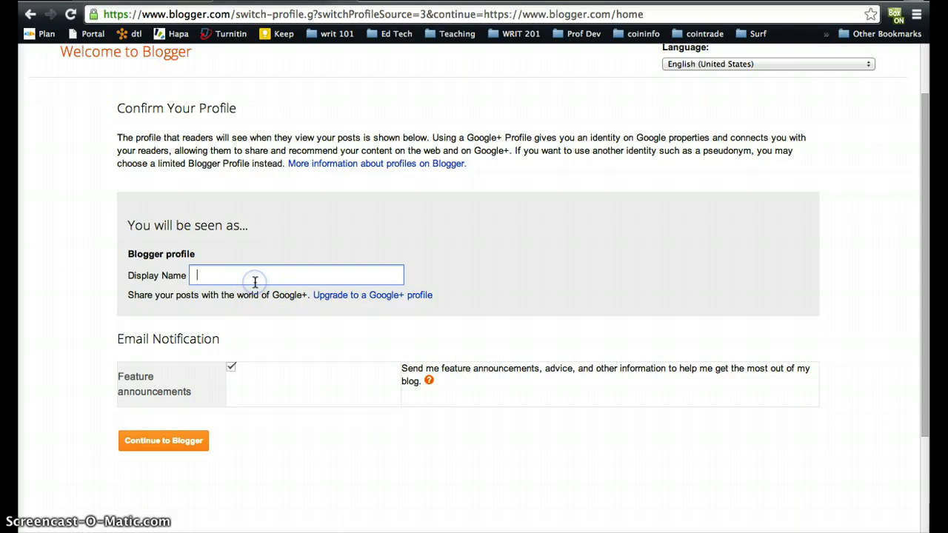
{"action": "type", "text": "John"}
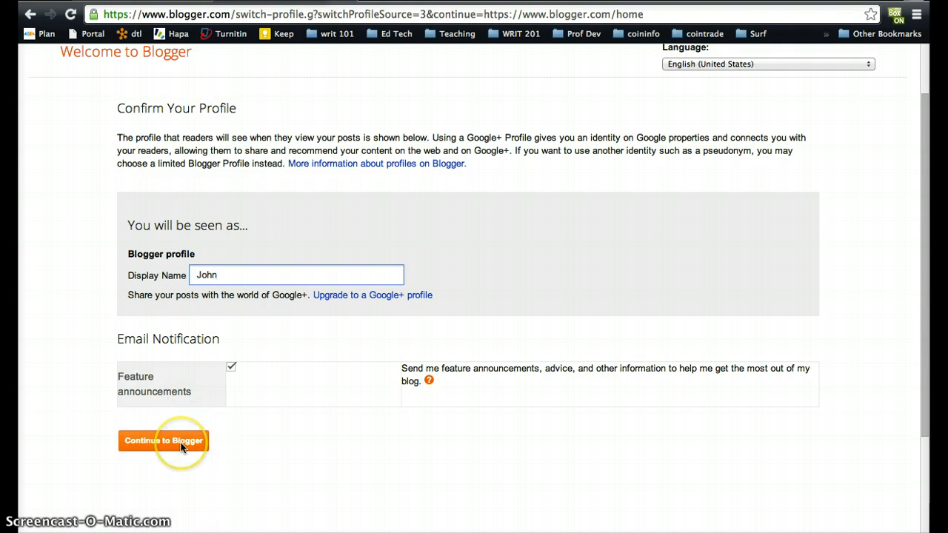
{"action": "left_click", "coordinate": [163, 441]}
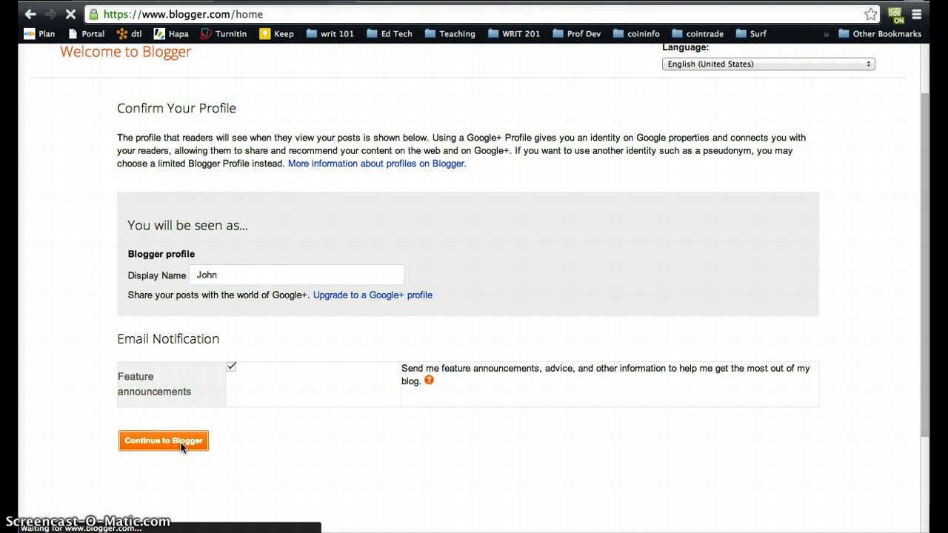
{"action": "left_click", "coordinate": [163, 441]}
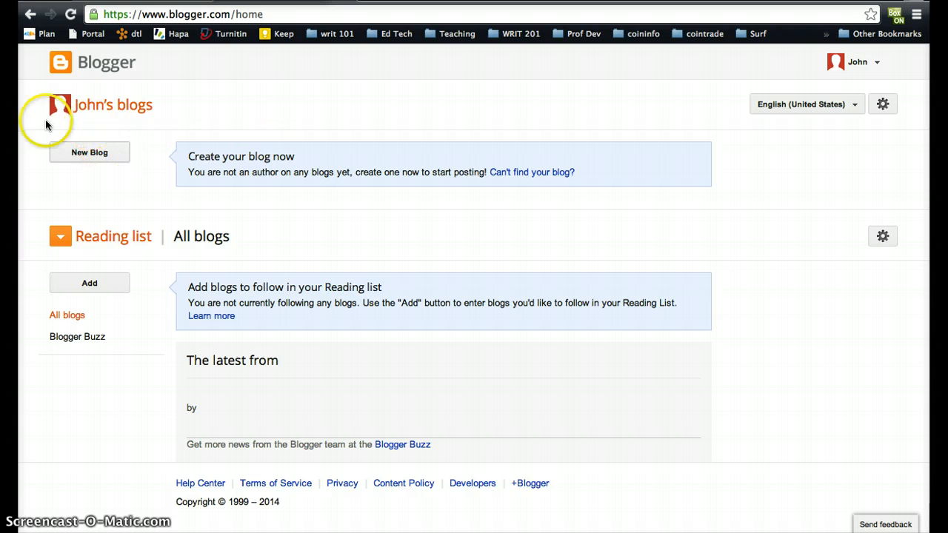
{"action": "mouse_move", "coordinate": [125, 136]}
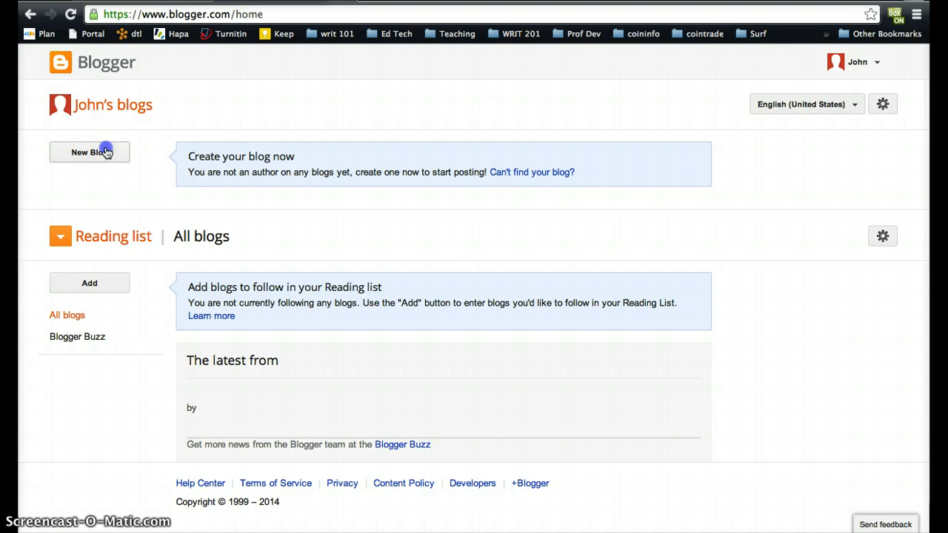
Step: Start a new blog from the Blogger dashboard
{"action": "left_click", "coordinate": [89, 152]}
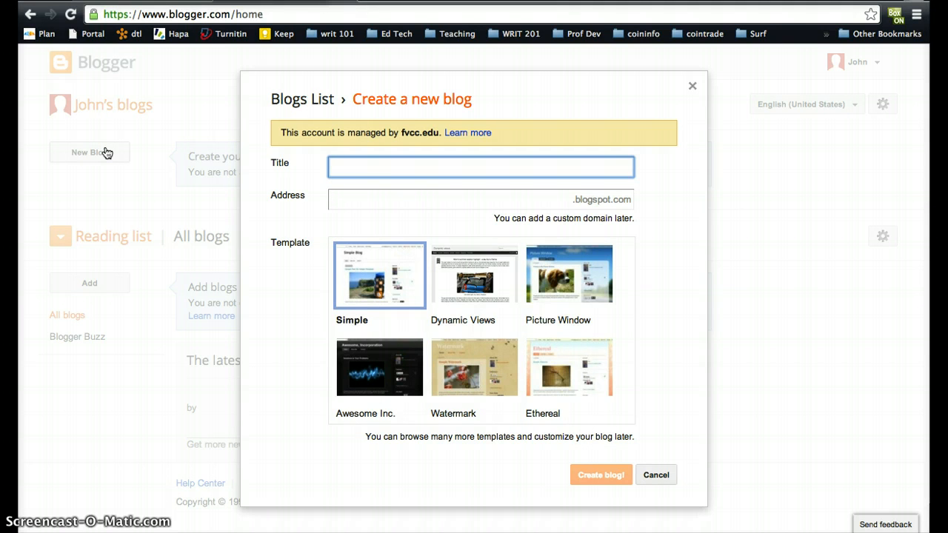
Step: Create the blog 'Writing for the Web' at johnwebwriting.blogspot.com with the Simple template
{"action": "type", "text": "Writing"}
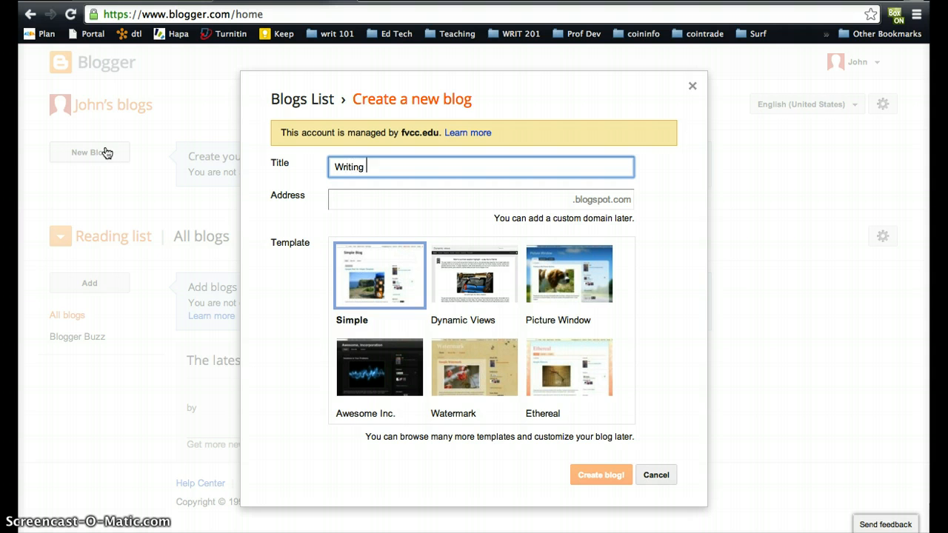
{"action": "type", "text": "for the Web"}
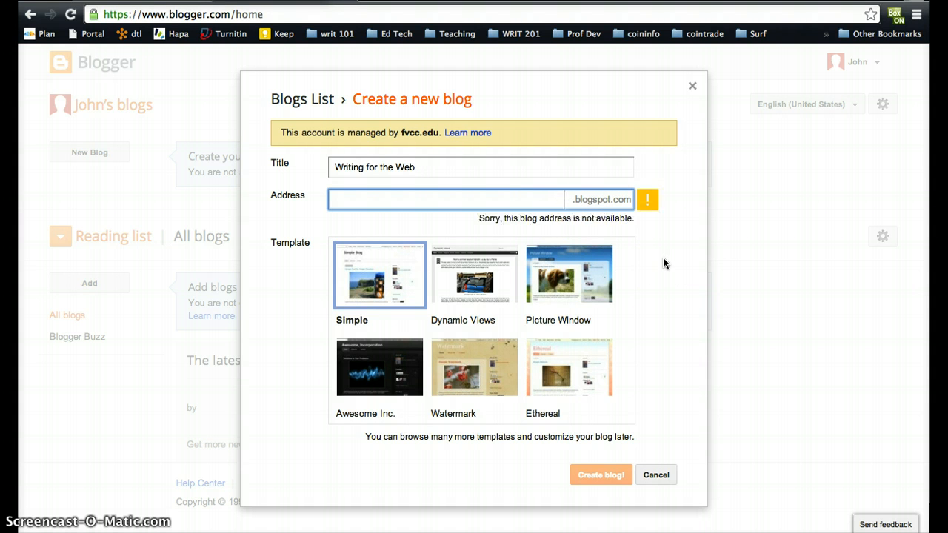
{"action": "type", "text": "johnwebwriting"}
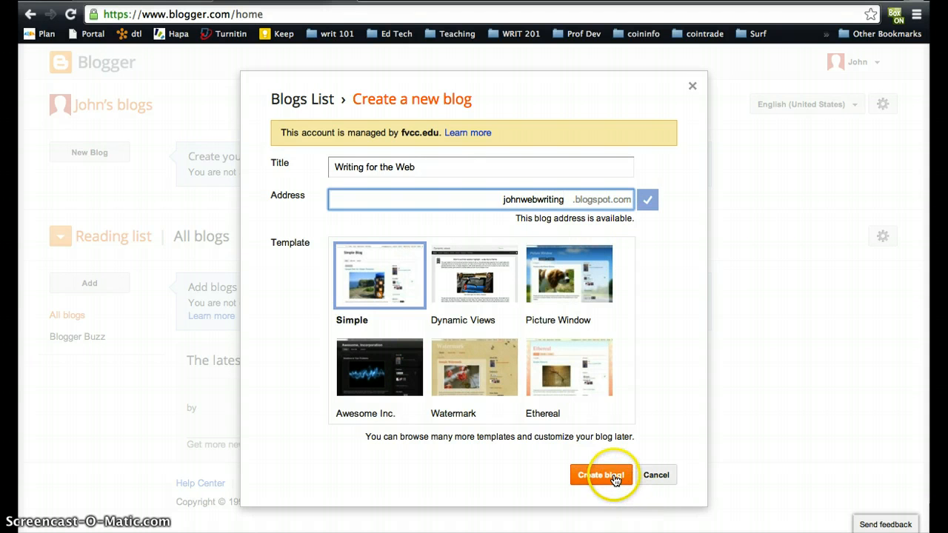
{"action": "left_click", "coordinate": [602, 474]}
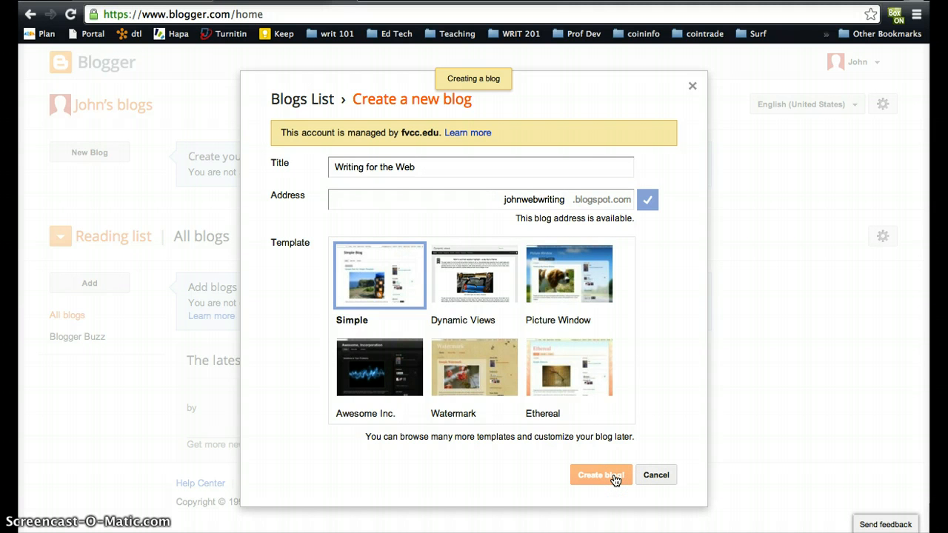
{"action": "left_click", "coordinate": [601, 474]}
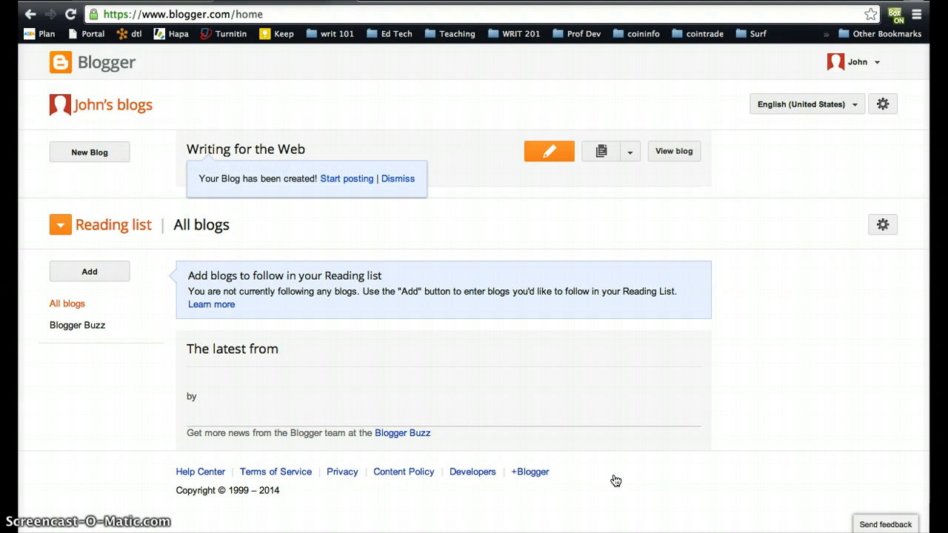
{"action": "mouse_move", "coordinate": [689, 210]}
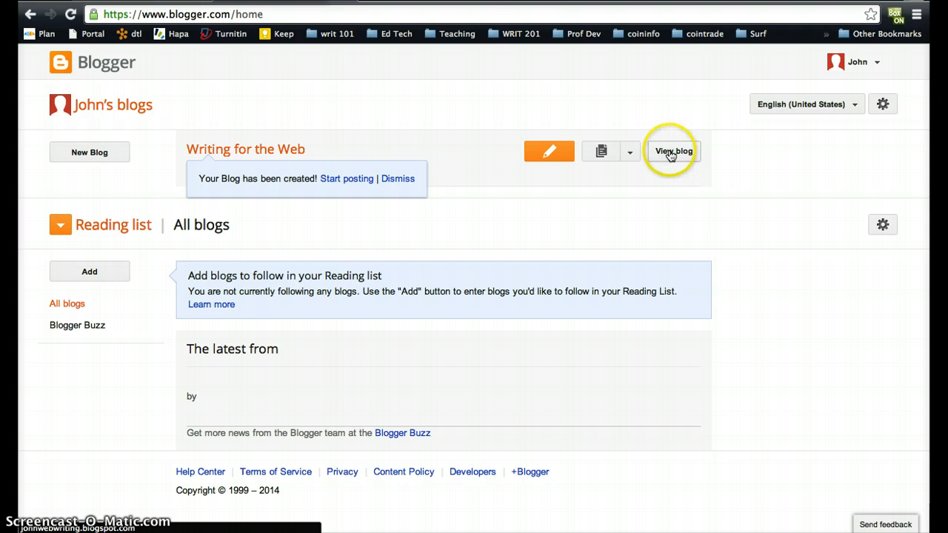
Step: View the newly created 'Writing for the Web' blog from the dashboard
{"action": "left_click", "coordinate": [673, 151]}
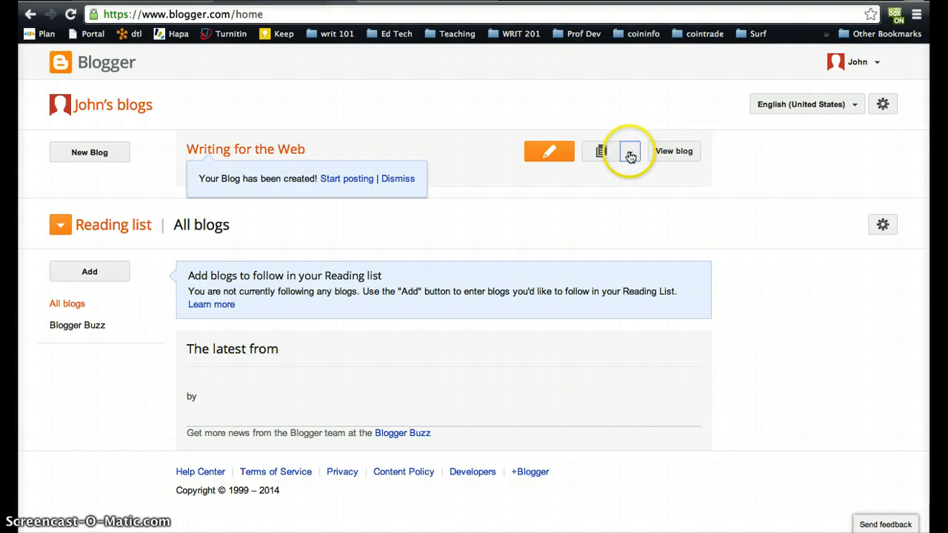
Step: Go to the Template settings of the 'Writing for the Web' blog
{"action": "left_click", "coordinate": [630, 151]}
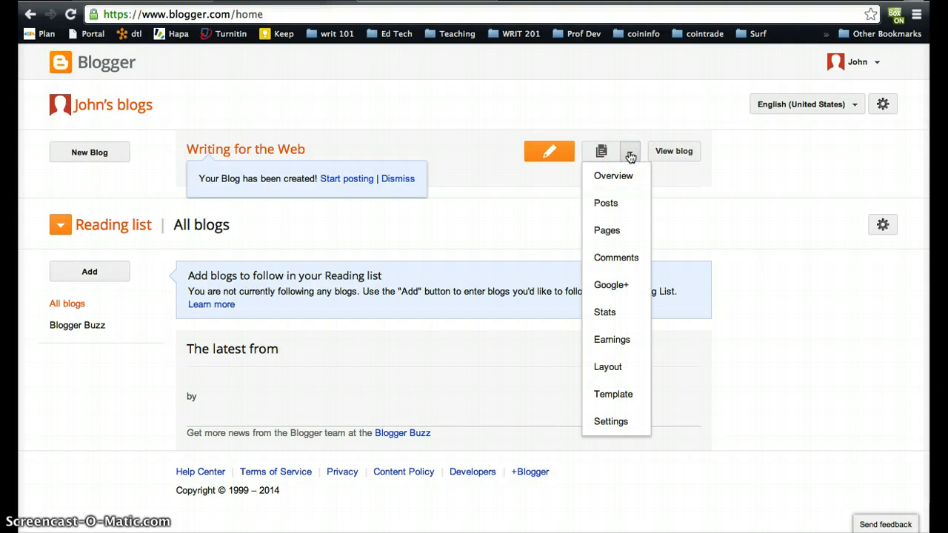
{"action": "mouse_move", "coordinate": [614, 175]}
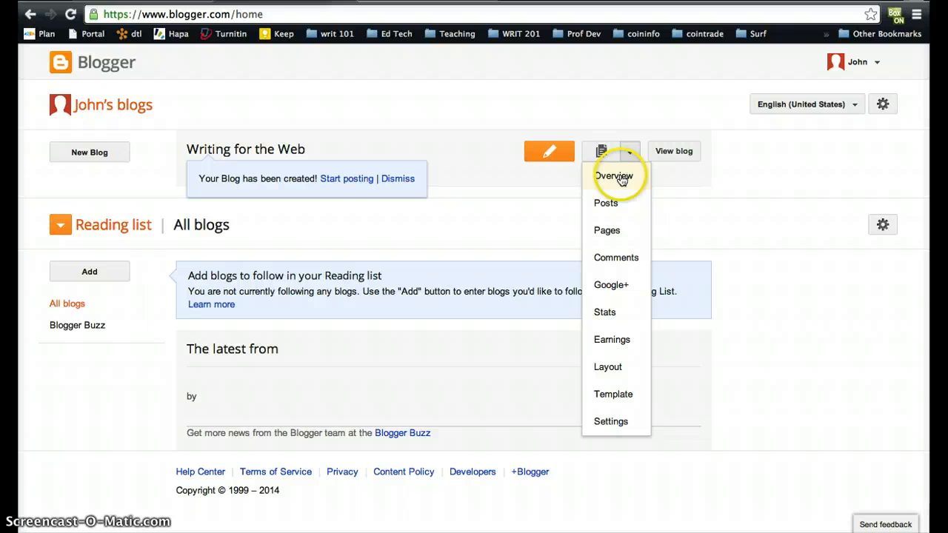
{"action": "mouse_move", "coordinate": [620, 304]}
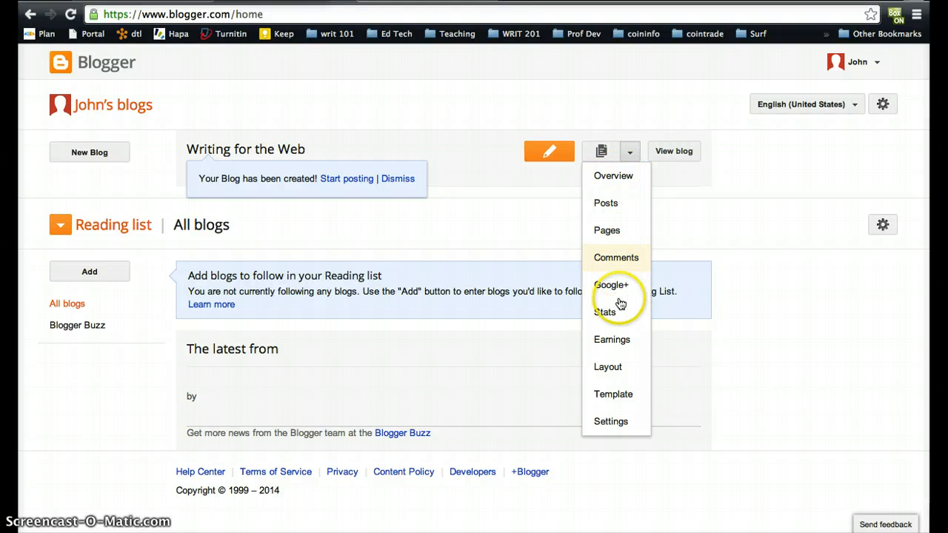
{"action": "mouse_move", "coordinate": [616, 398]}
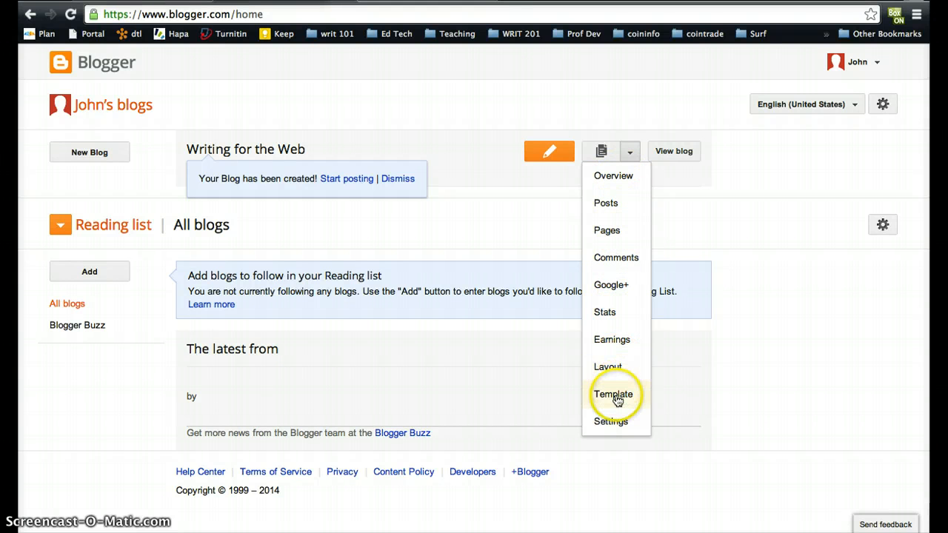
{"action": "left_click", "coordinate": [613, 394]}
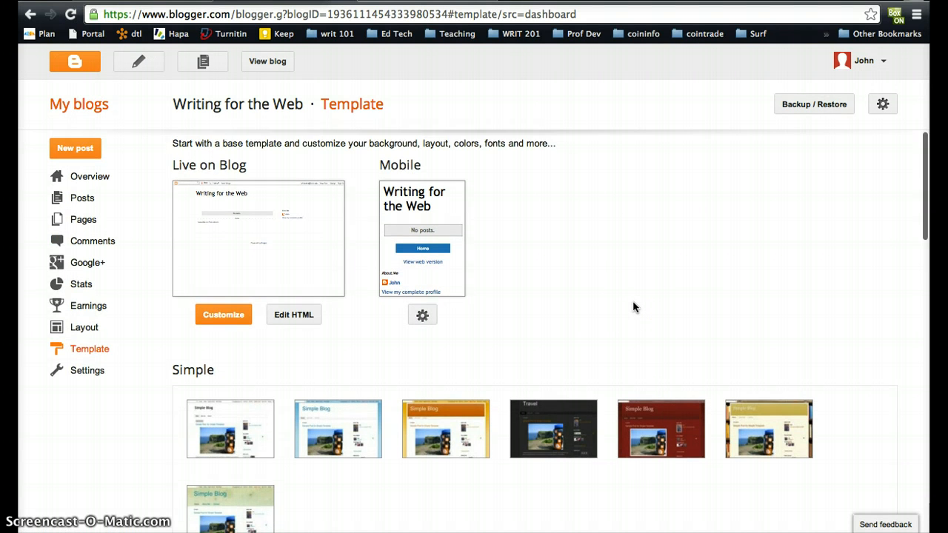
Step: Scroll down to reveal the row of Simple template variations
{"action": "scroll", "scroll_direction": "down", "scroll_amount": 3}
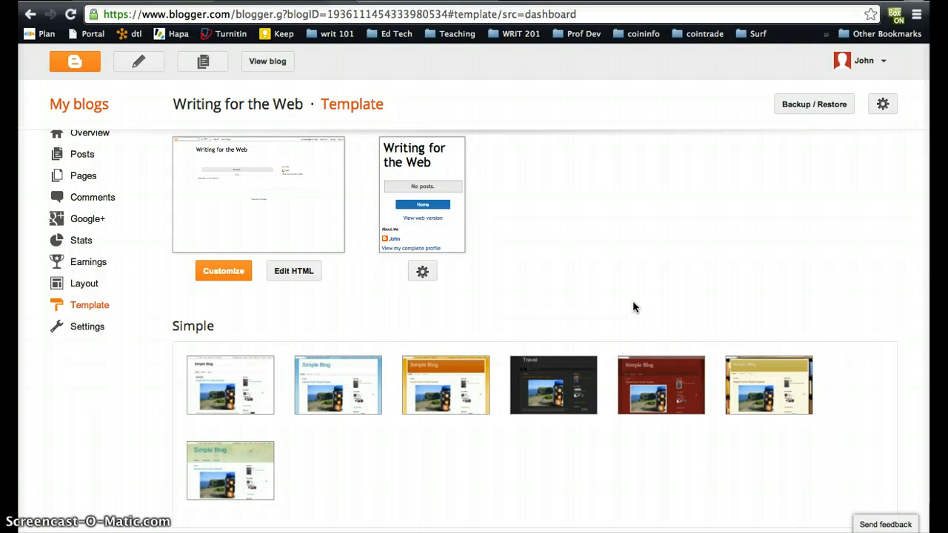
{"action": "mouse_move", "coordinate": [542, 370]}
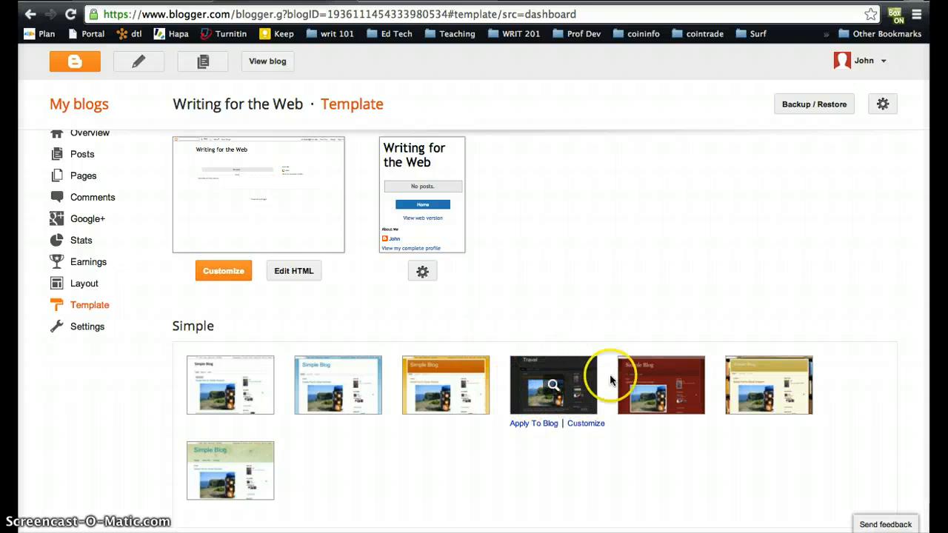
{"action": "mouse_move", "coordinate": [556, 480]}
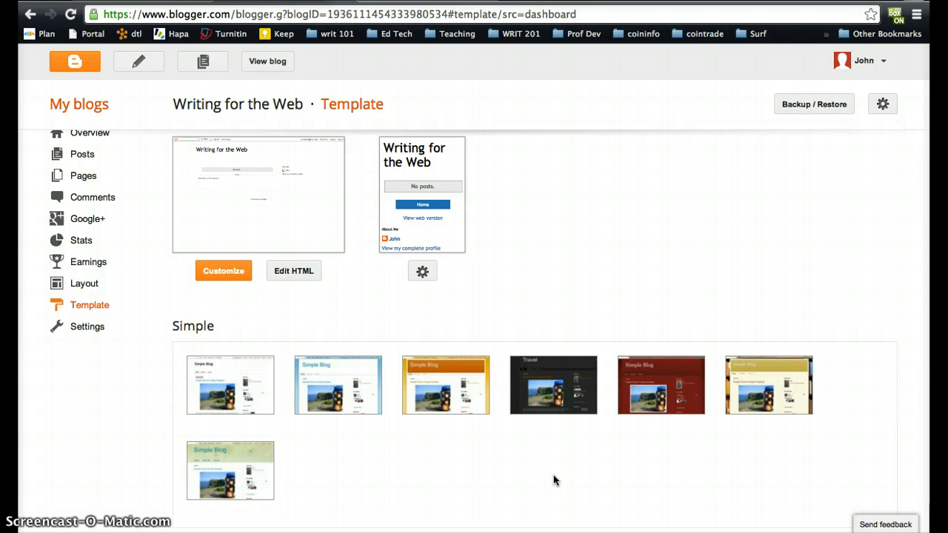
{"action": "mouse_move", "coordinate": [501, 447]}
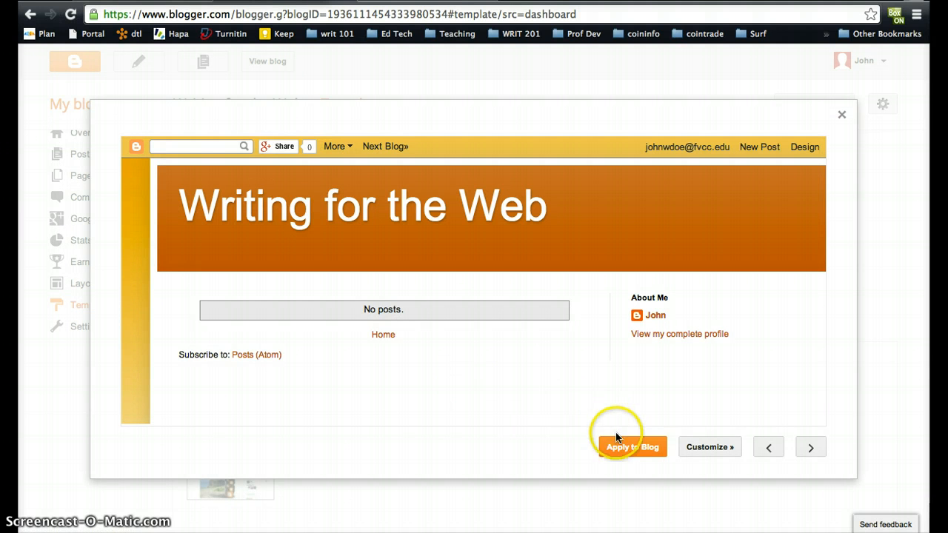
Step: Apply the orange Simple template to the blog
{"action": "left_click", "coordinate": [631, 447]}
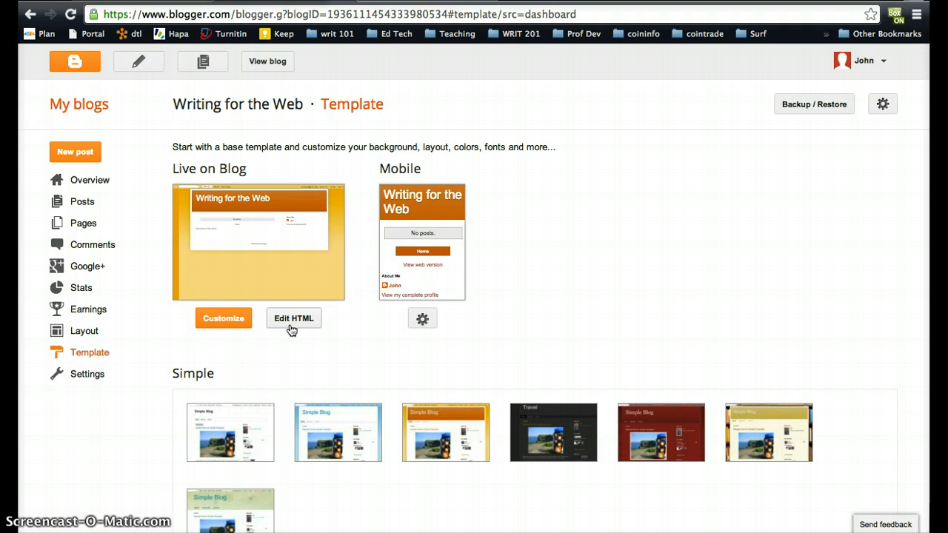
{"action": "mouse_move", "coordinate": [326, 71]}
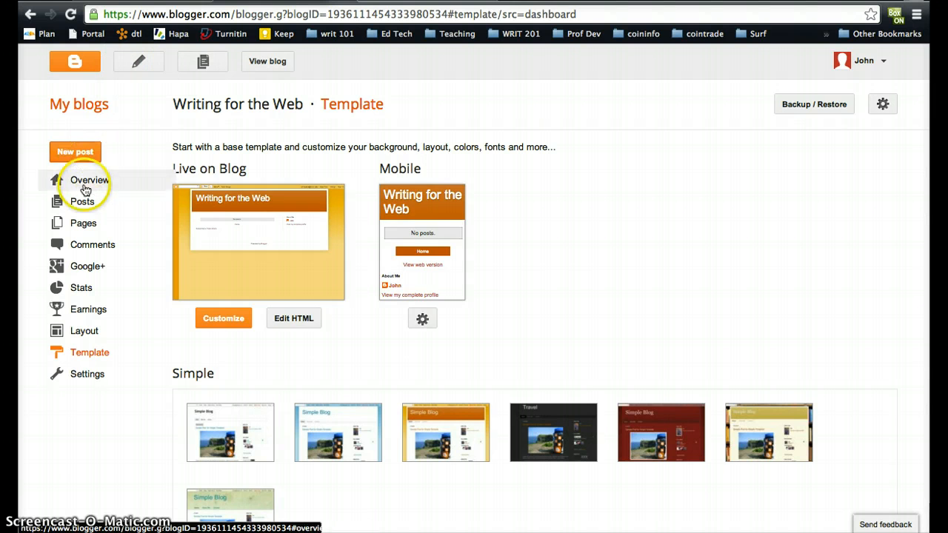
Step: Visit the blog's Overview, Posts and Pages sections in turn
{"action": "left_click", "coordinate": [89, 181]}
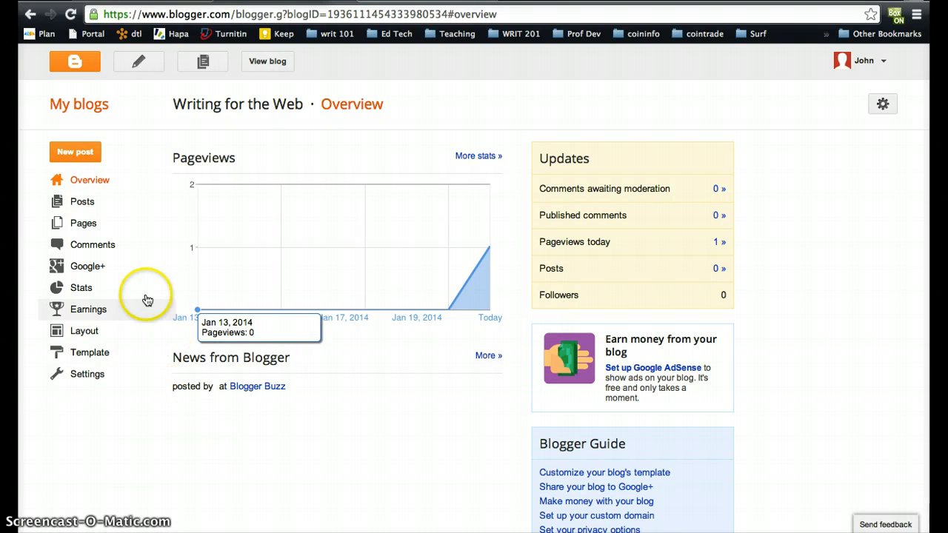
{"action": "left_click", "coordinate": [82, 202]}
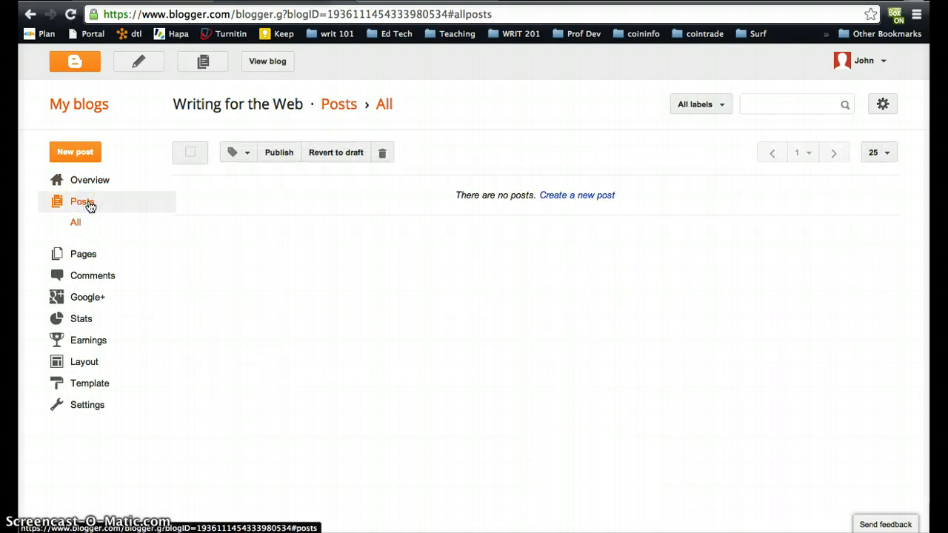
{"action": "mouse_move", "coordinate": [385, 327]}
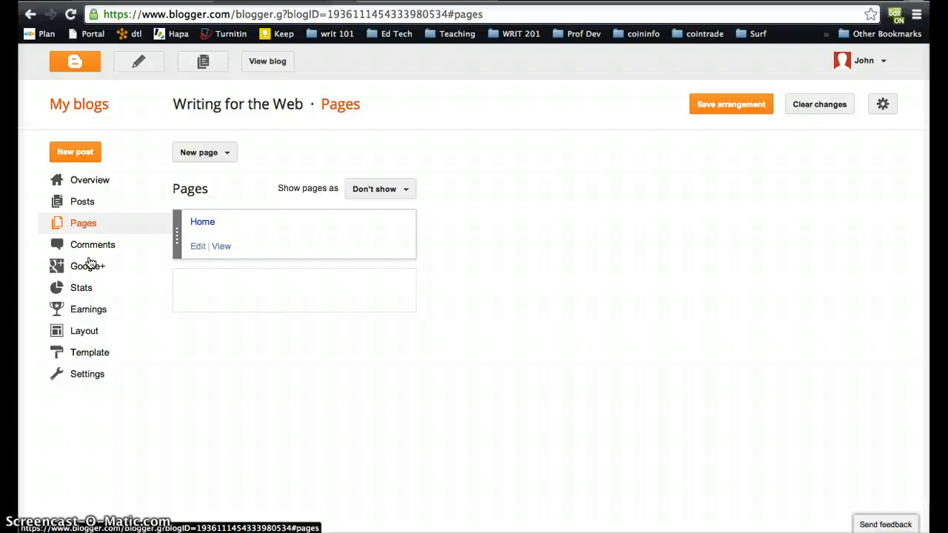
{"action": "left_click", "coordinate": [74, 151]}
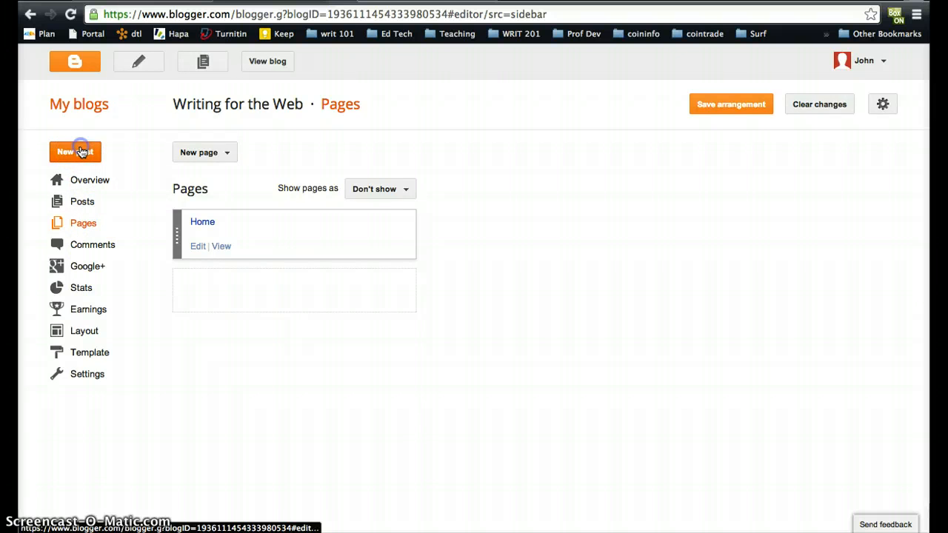
Step: Start a new post and give it the title 'Writing History'
{"action": "left_click", "coordinate": [74, 151]}
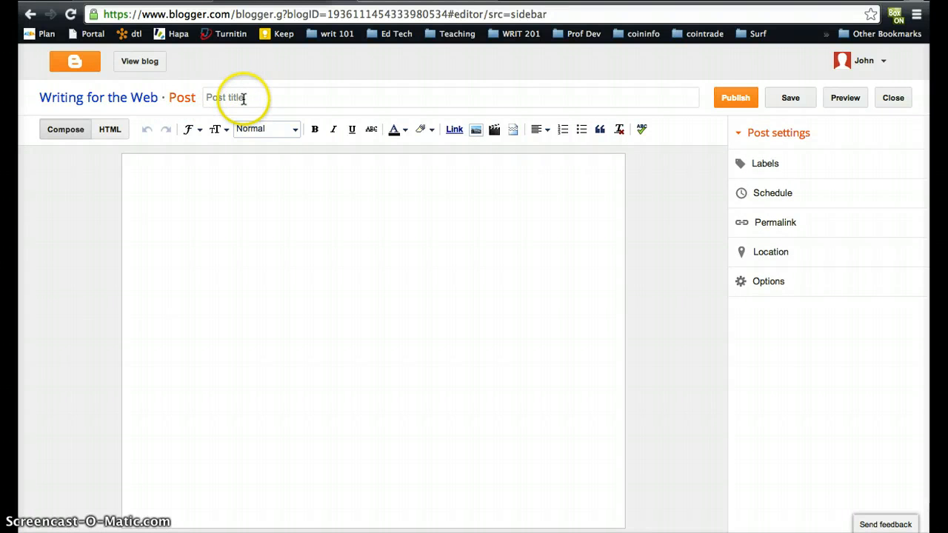
{"action": "left_click", "coordinate": [243, 98]}
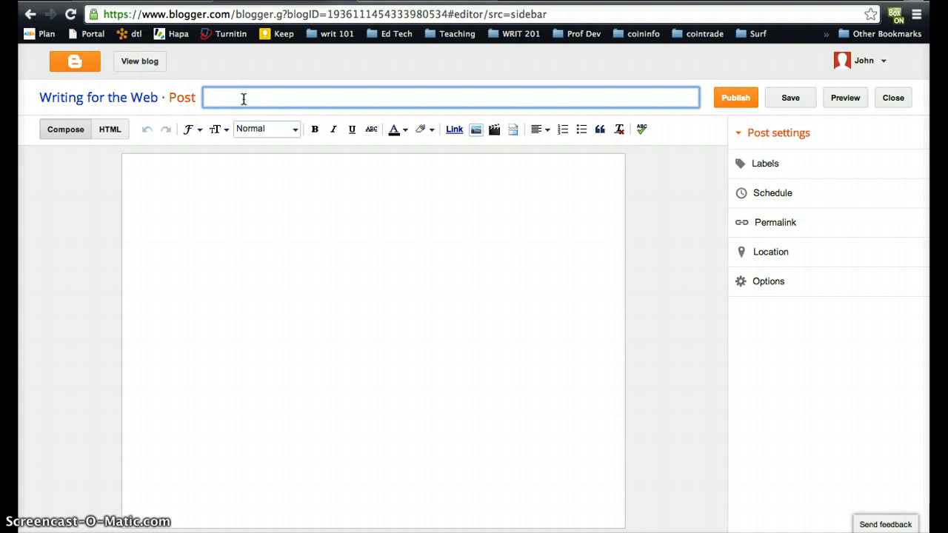
{"action": "type", "text": "Writing H"}
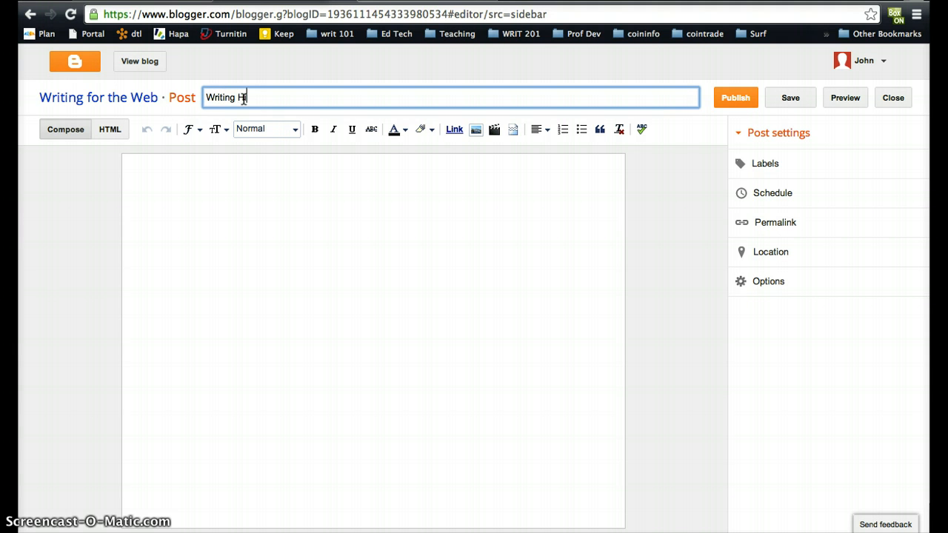
{"action": "type", "text": "istory"}
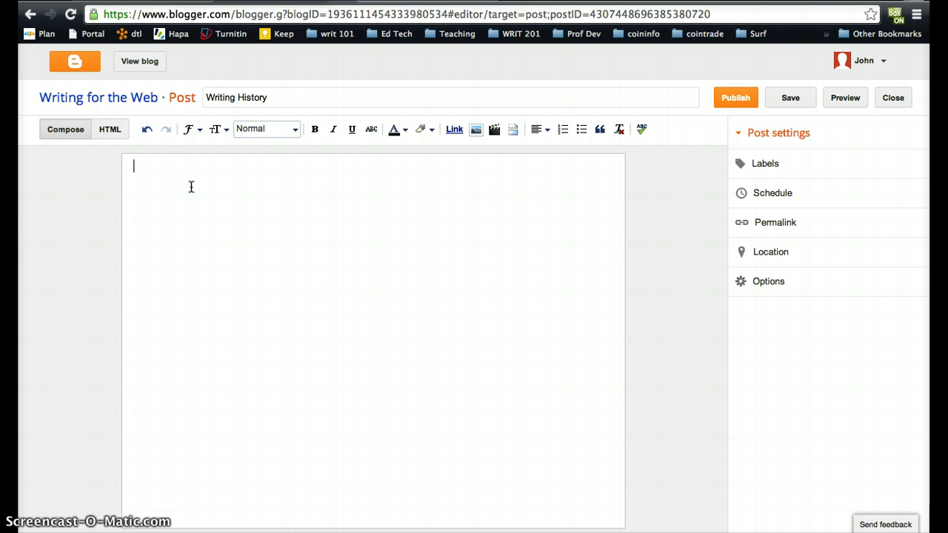
Step: Write 'The main struggle' as the opening of the post body
{"action": "type", "text": "The"}
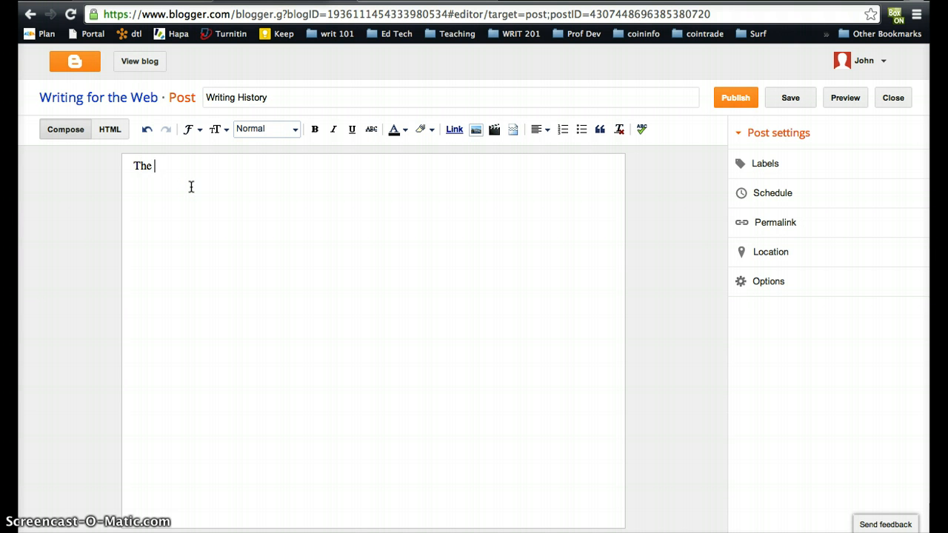
{"action": "type", "text": "main stur"}
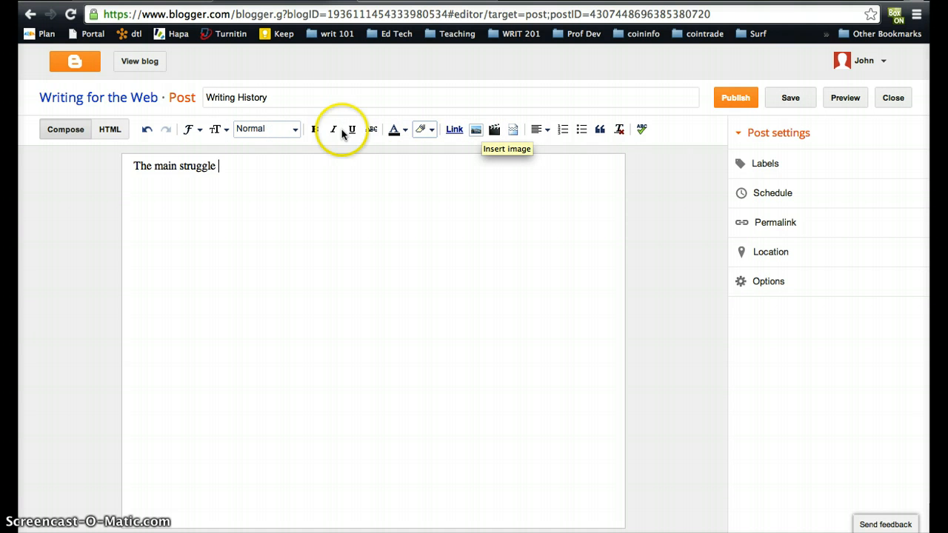
Step: Browse the text size and font options and preview the HTML source before returning to Compose view
{"action": "left_click", "coordinate": [216, 129]}
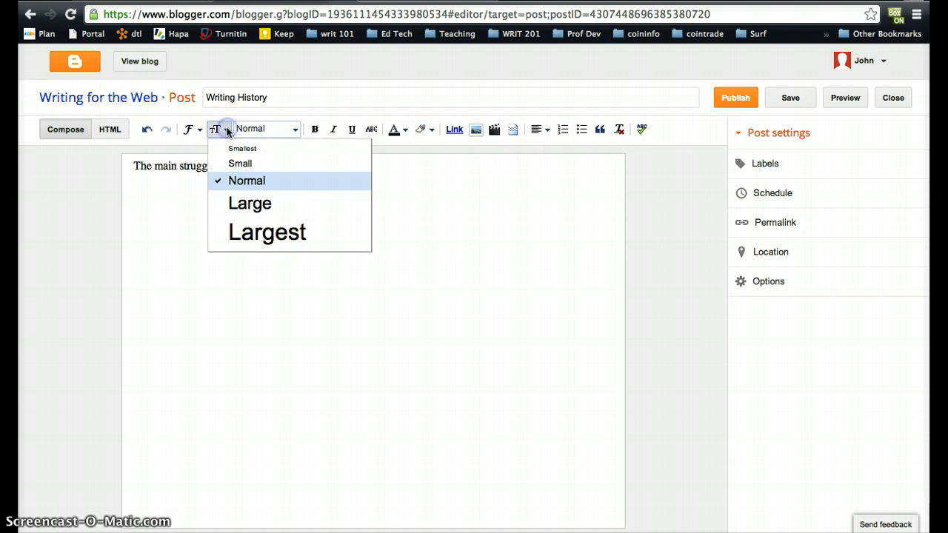
{"action": "left_click", "coordinate": [190, 129]}
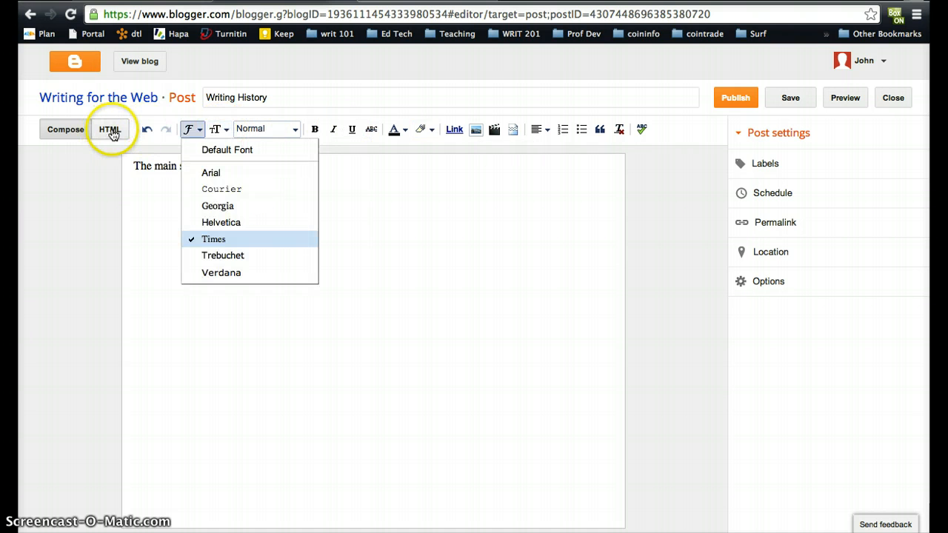
{"action": "left_click", "coordinate": [110, 129]}
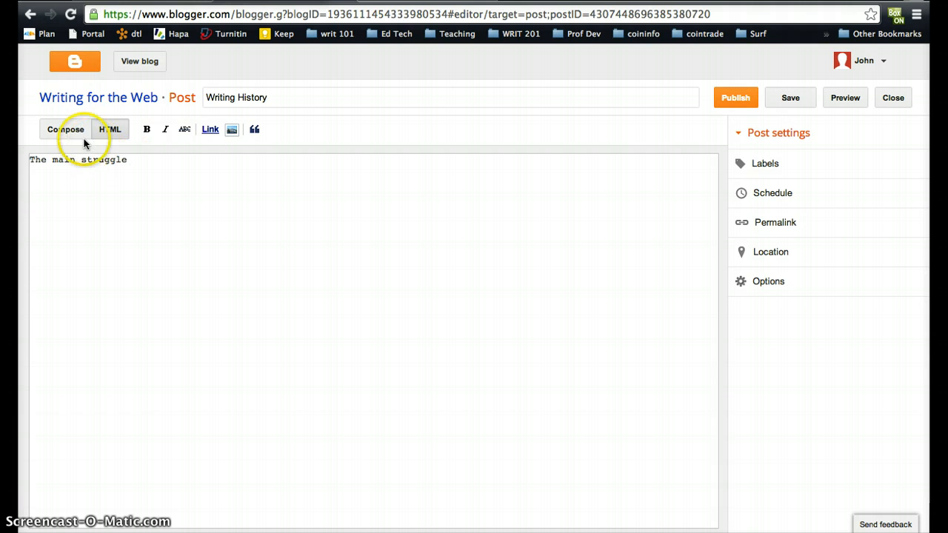
{"action": "left_click", "coordinate": [65, 129]}
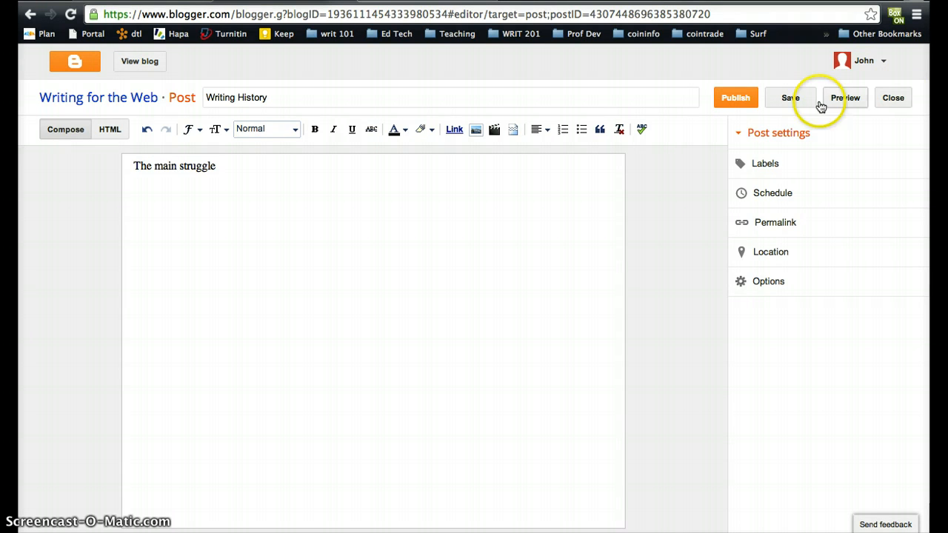
Step: Save the 'Writing History' draft and return to the blogs dashboard
{"action": "left_click", "coordinate": [791, 98]}
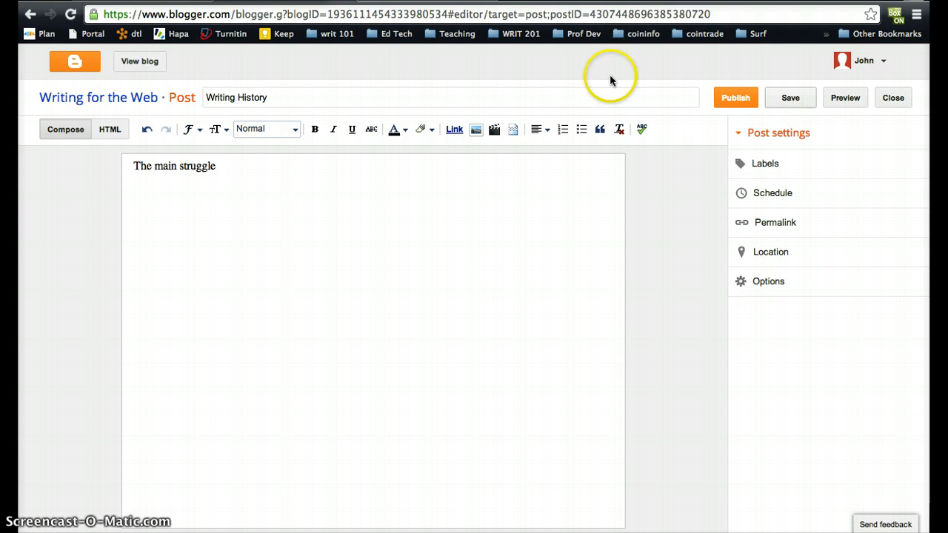
{"action": "left_click", "coordinate": [74, 62]}
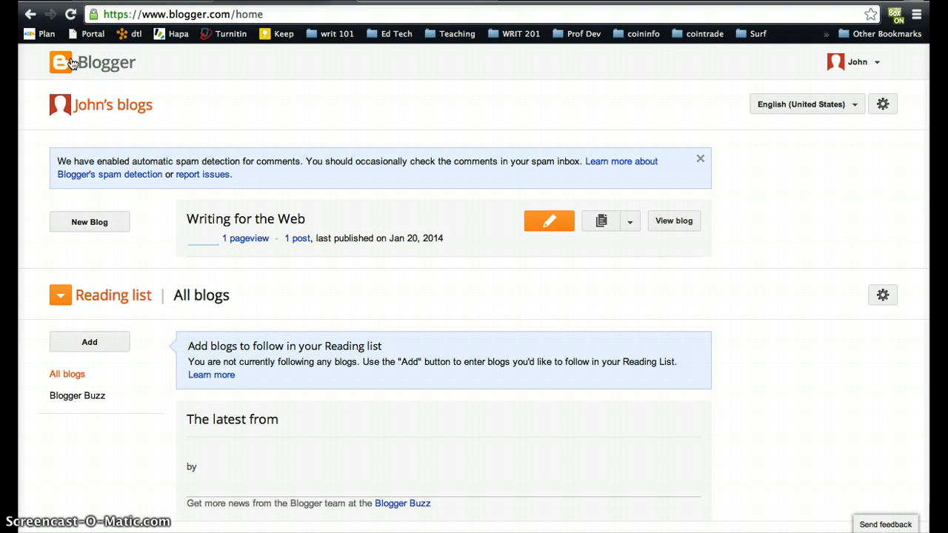
{"action": "mouse_move", "coordinate": [337, 353]}
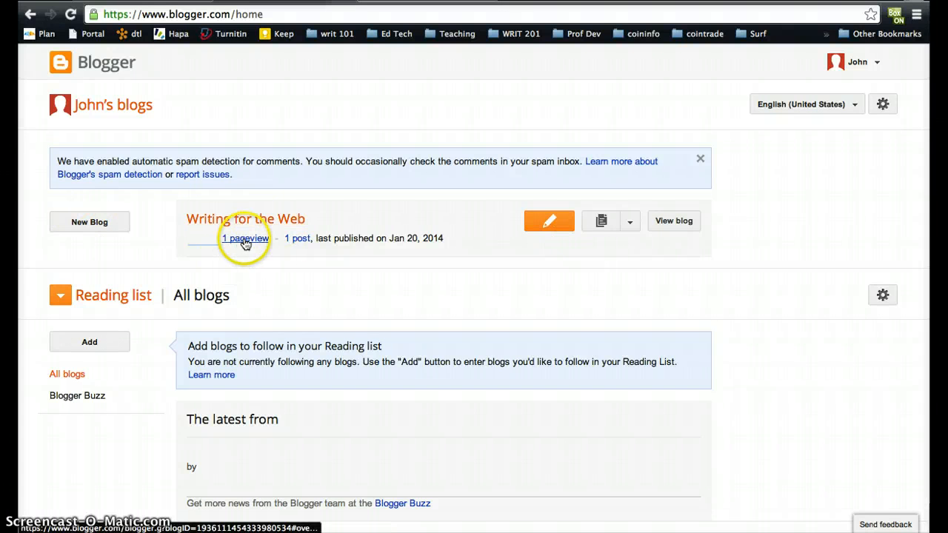
{"action": "mouse_move", "coordinate": [343, 234]}
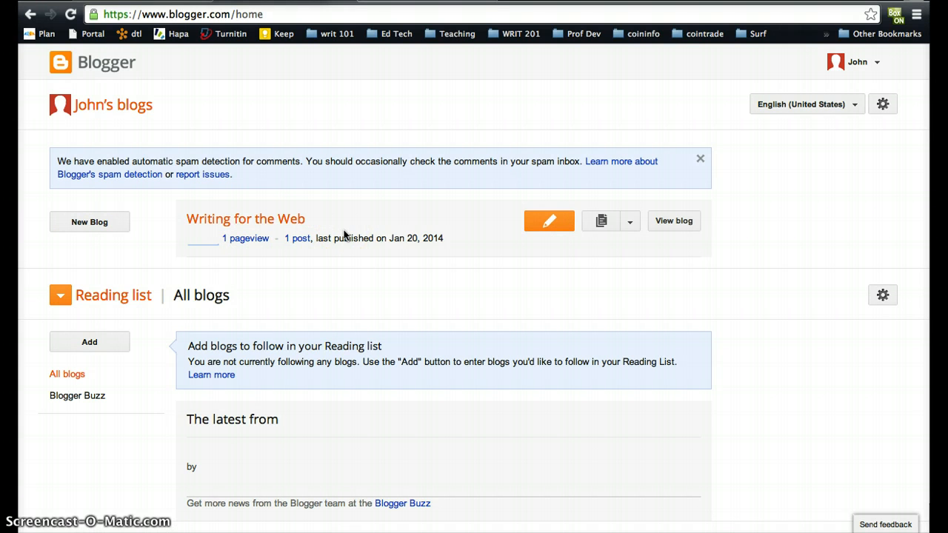